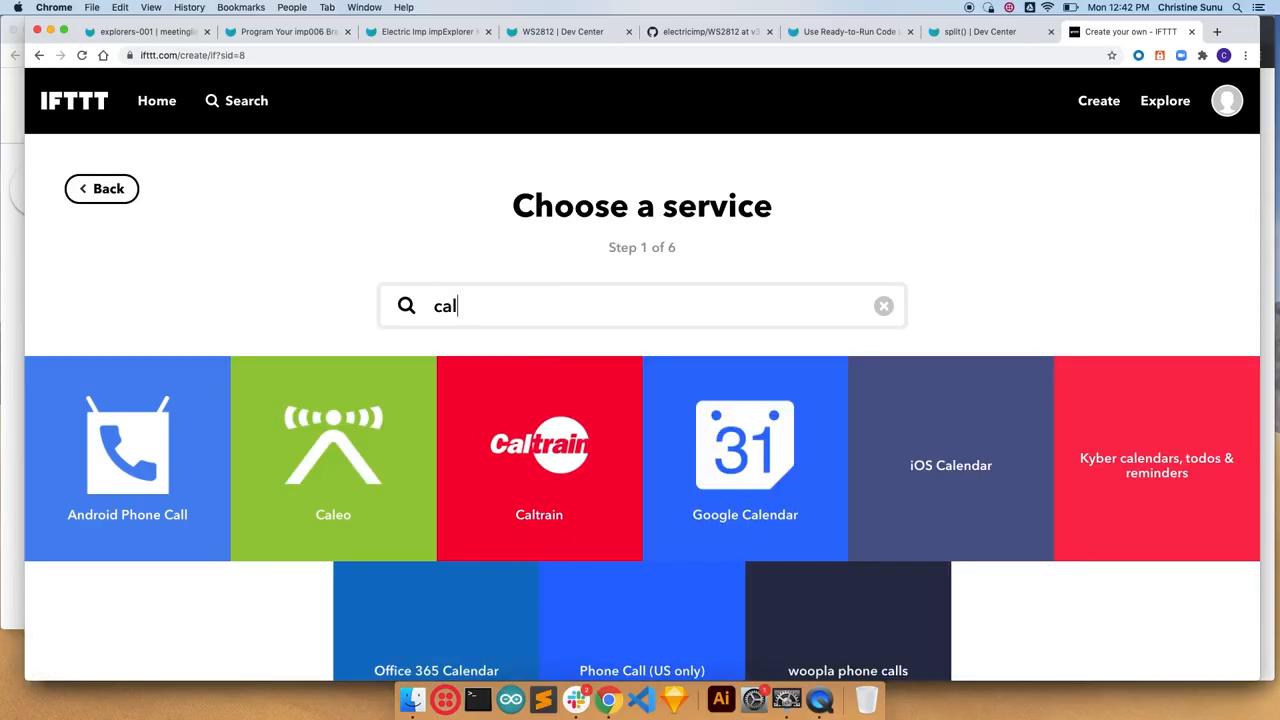
Create a Google Calendar trigger for 'meetings' events matching the keyword BUSY, starting at 0 minutes
{"action": "left_click", "coordinate": [745, 445]}
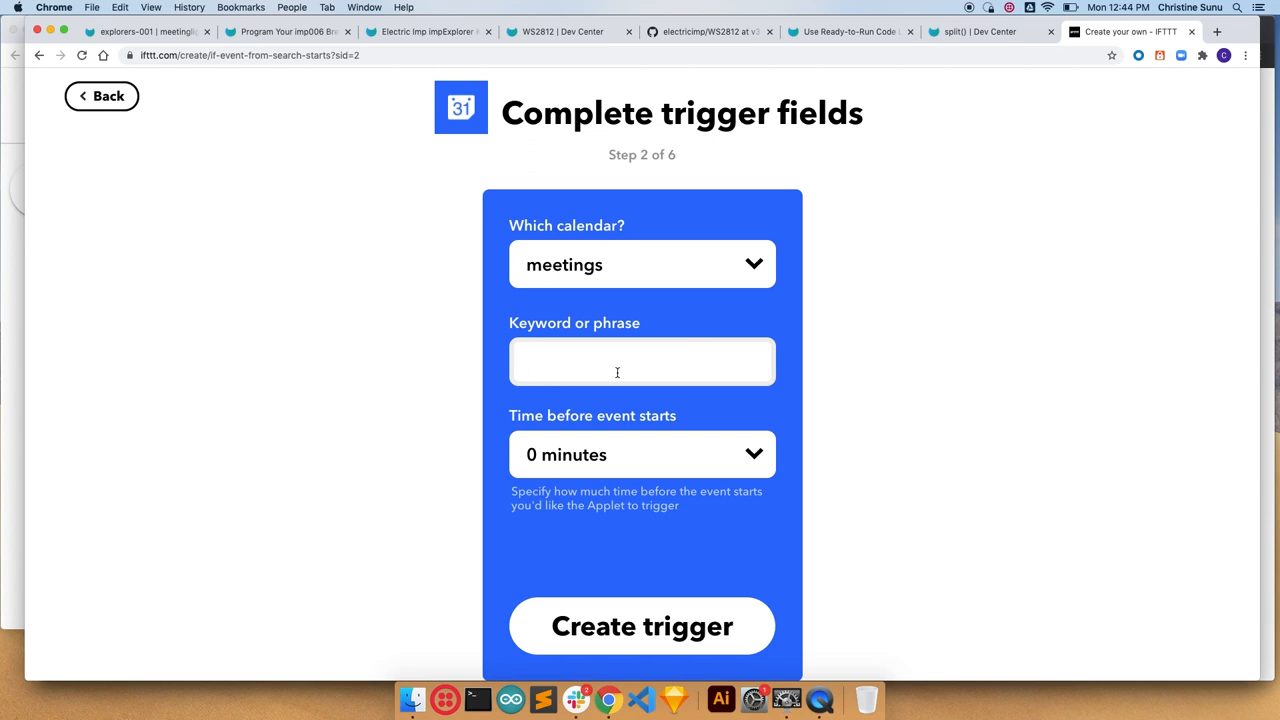
{"action": "type", "text": "BUSY"}
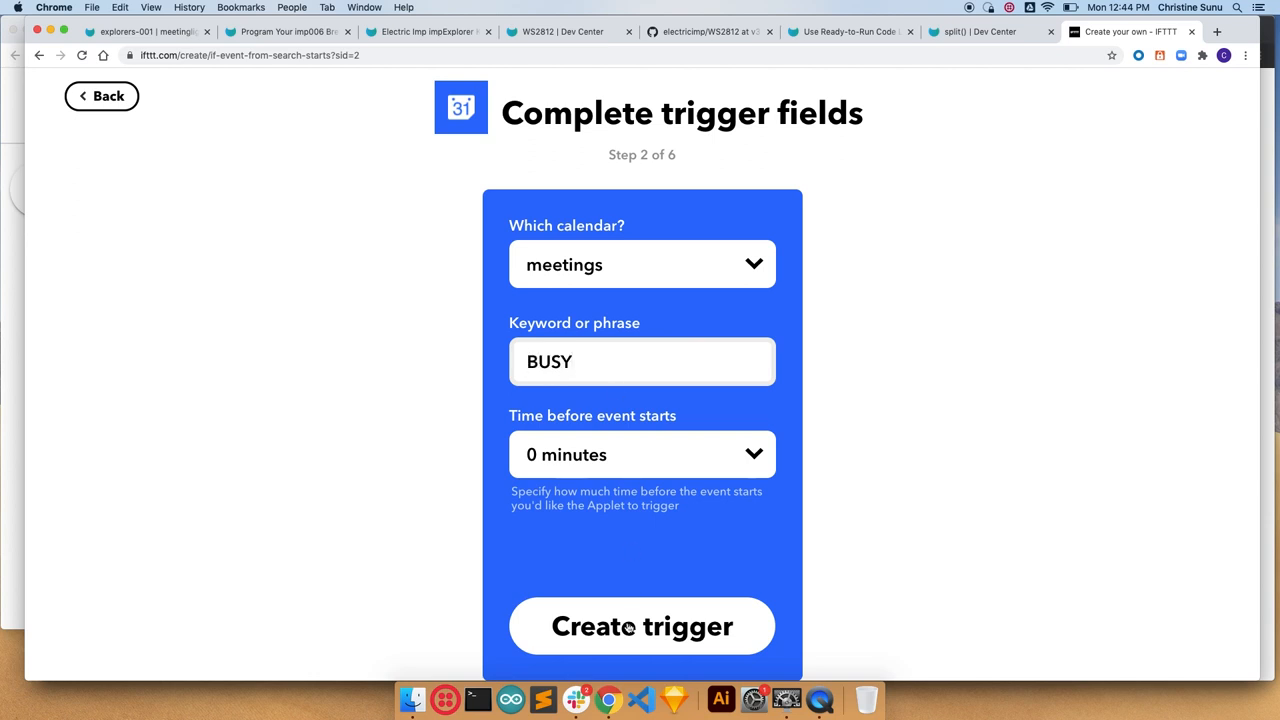
{"action": "left_click", "coordinate": [641, 626]}
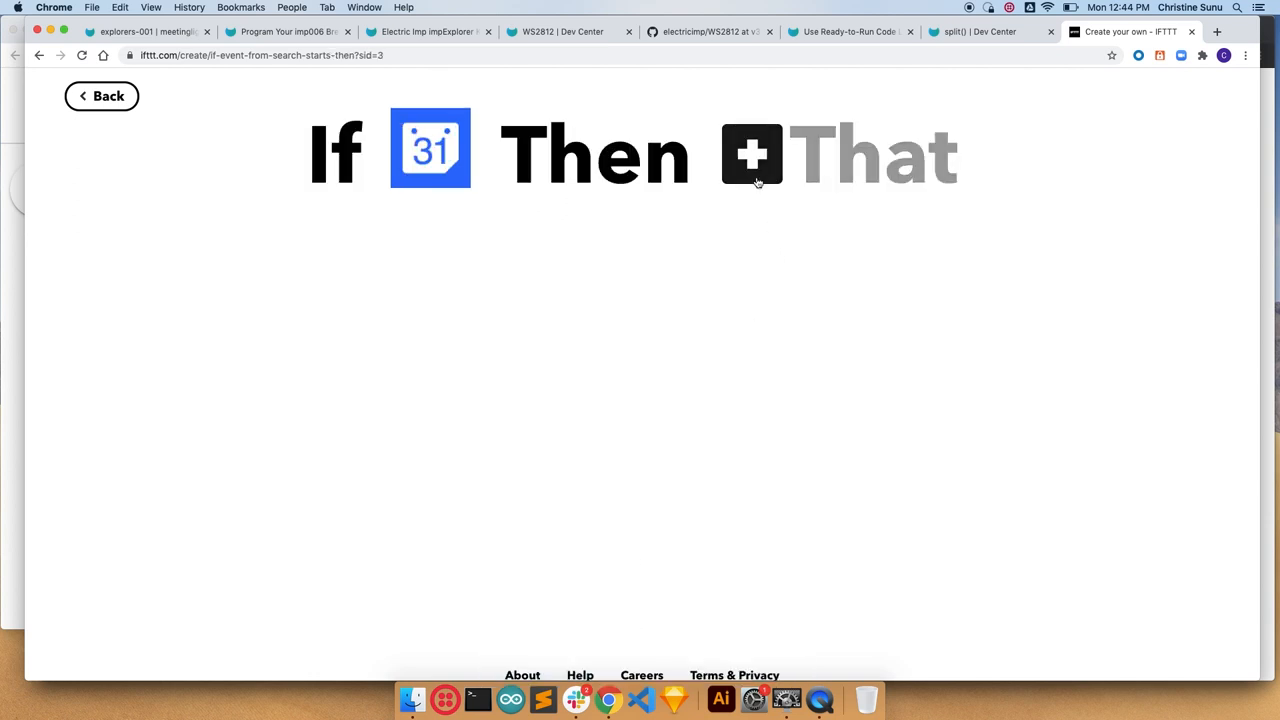
Add a Webhooks GET web request to the Electric Imp agent URL with ?led= as the action
{"action": "left_click", "coordinate": [752, 154]}
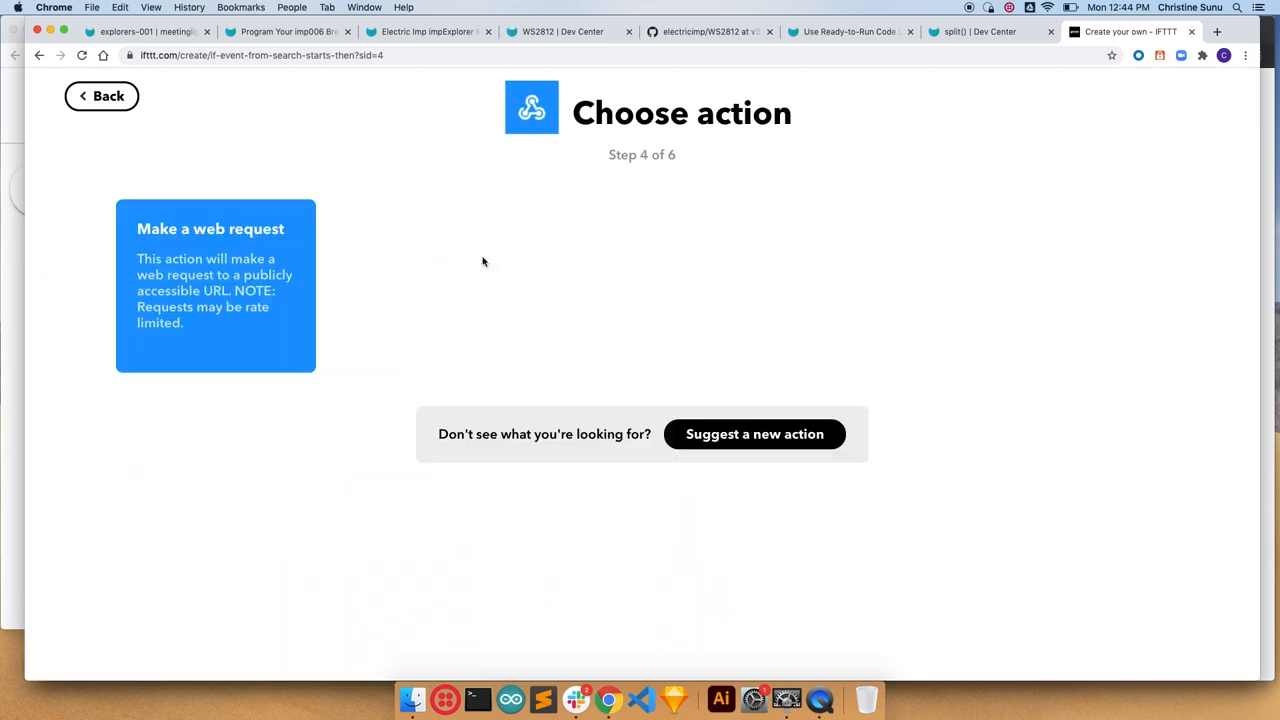
{"action": "left_click", "coordinate": [215, 285]}
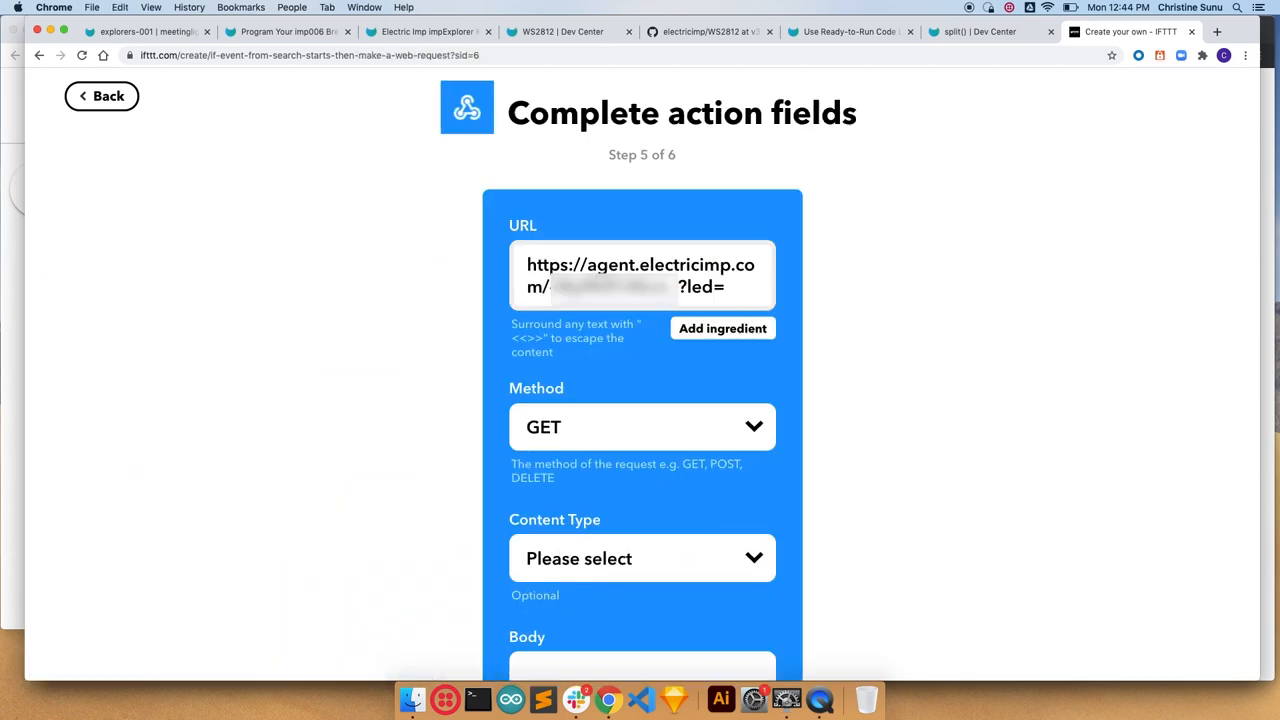
{"action": "scroll", "scroll_direction": "down", "scroll_amount": 3}
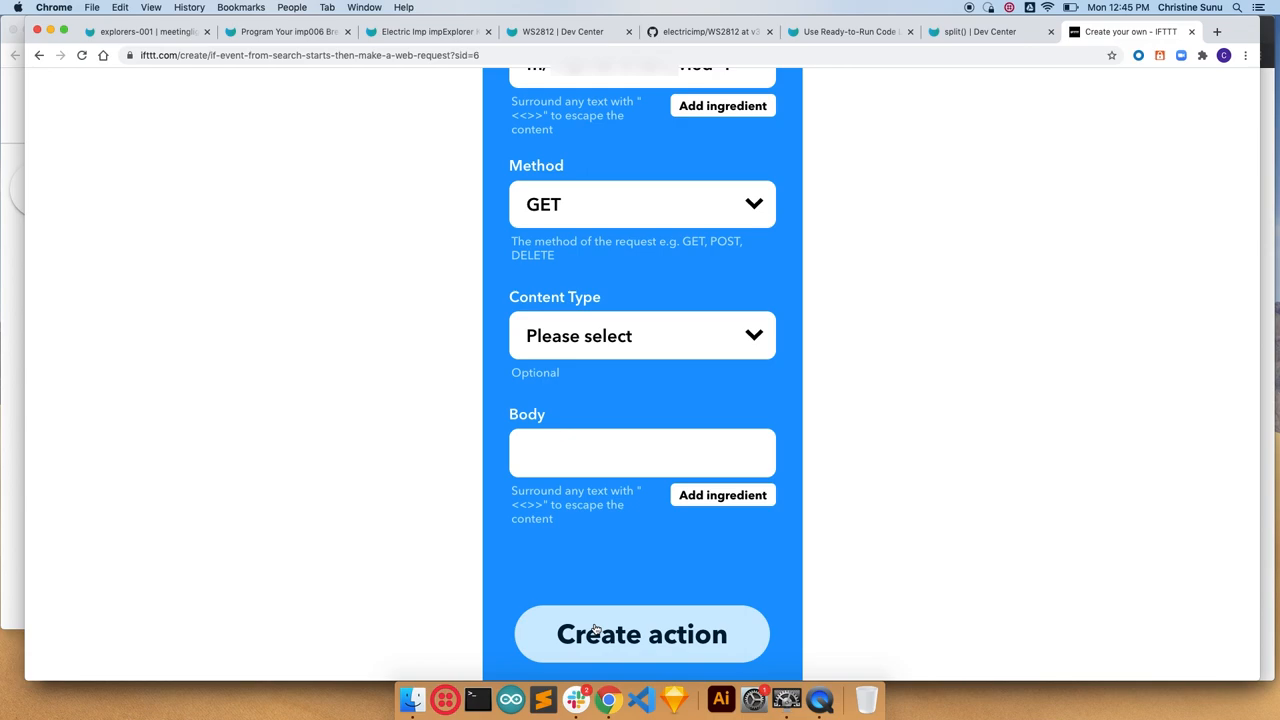
{"action": "left_click", "coordinate": [641, 633]}
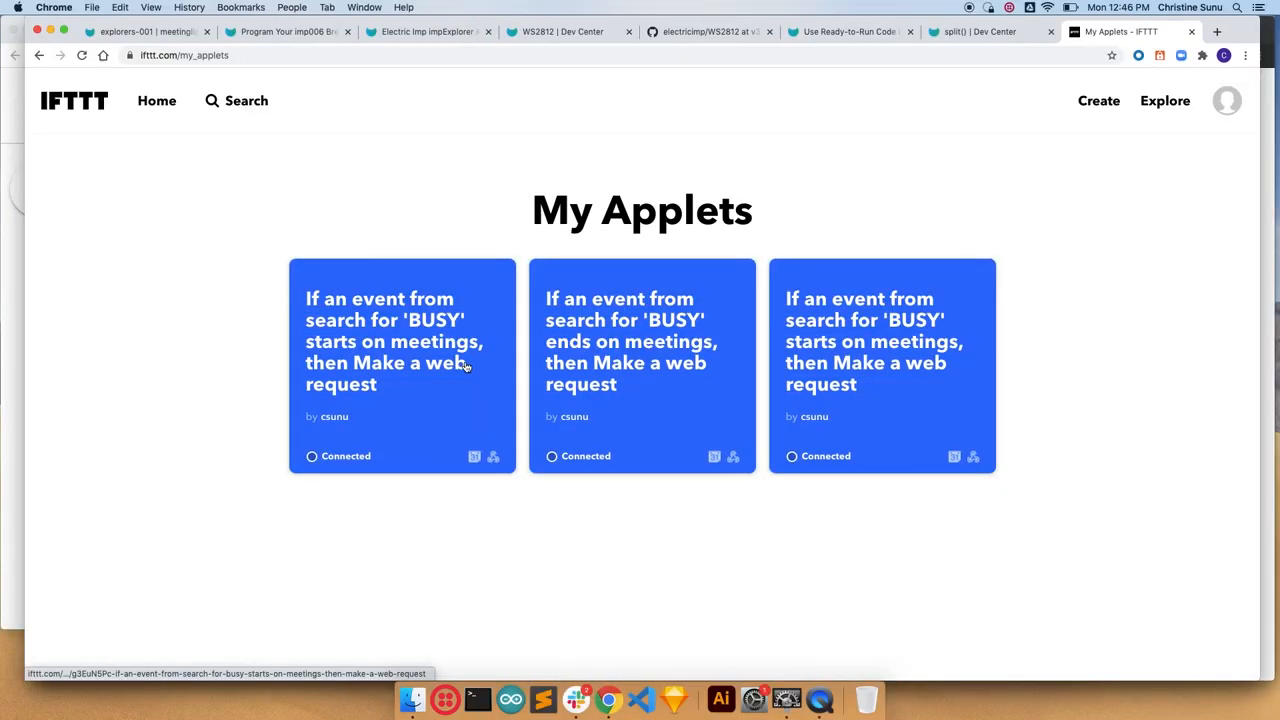